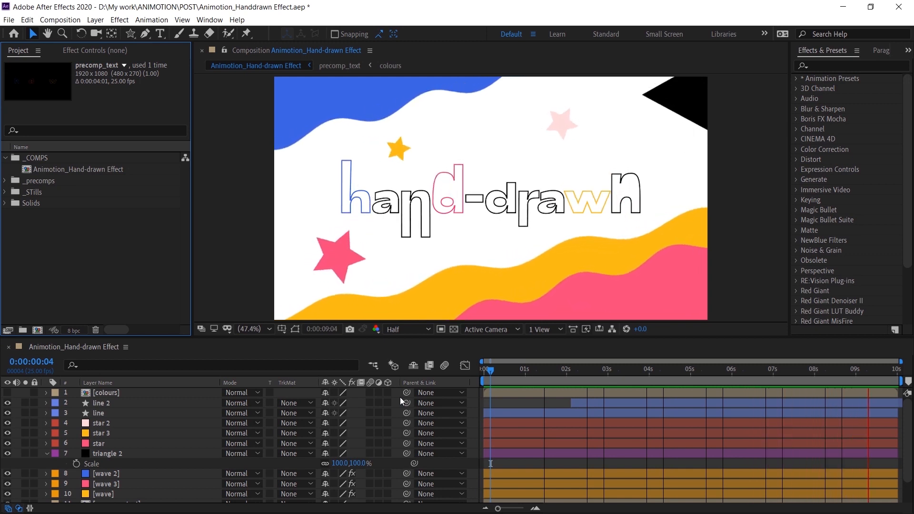
Step: Scrub through the preview and enter the text precomposition
click(565, 369)
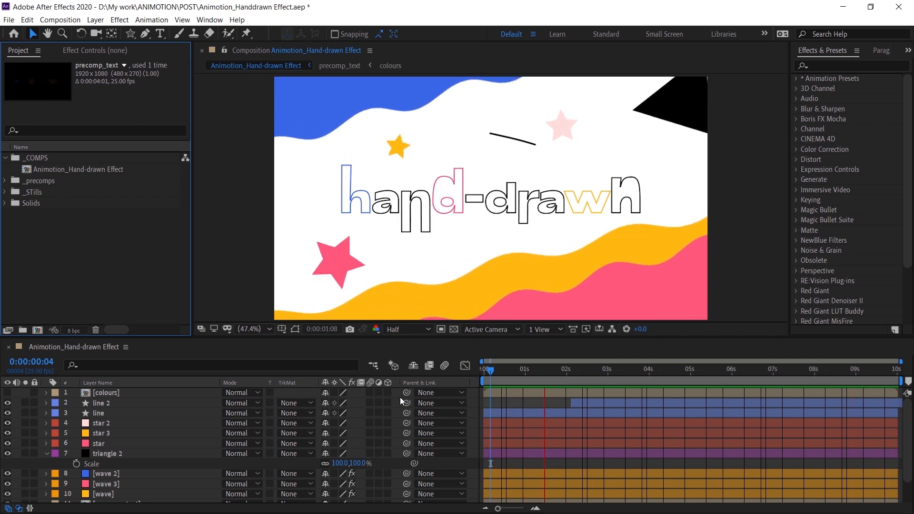
click(623, 370)
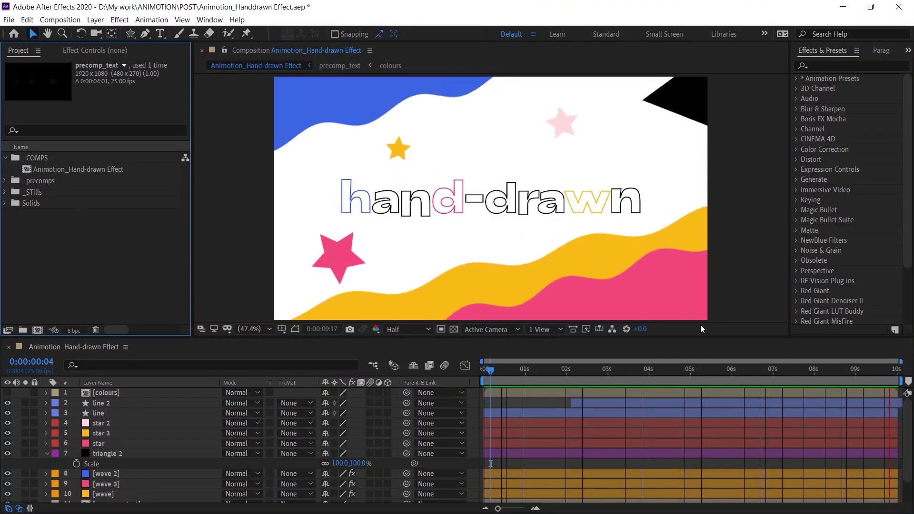
click(535, 370)
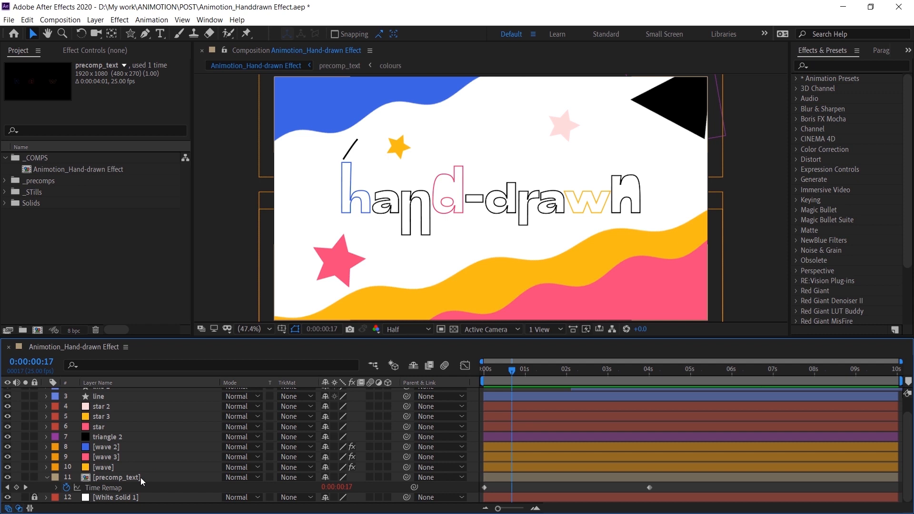
double_click(116, 477)
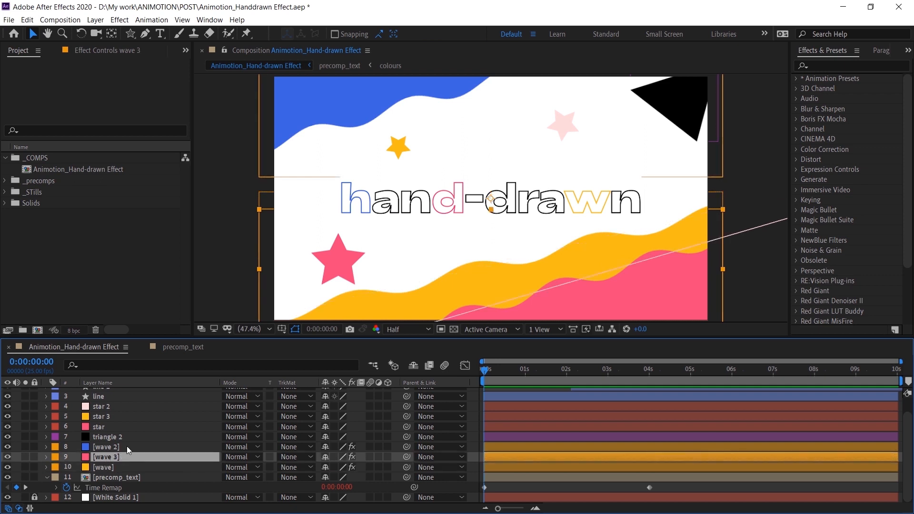
Step: Select the wave 3 layer and search Effects & Presets for the Scribble effect
click(107, 437)
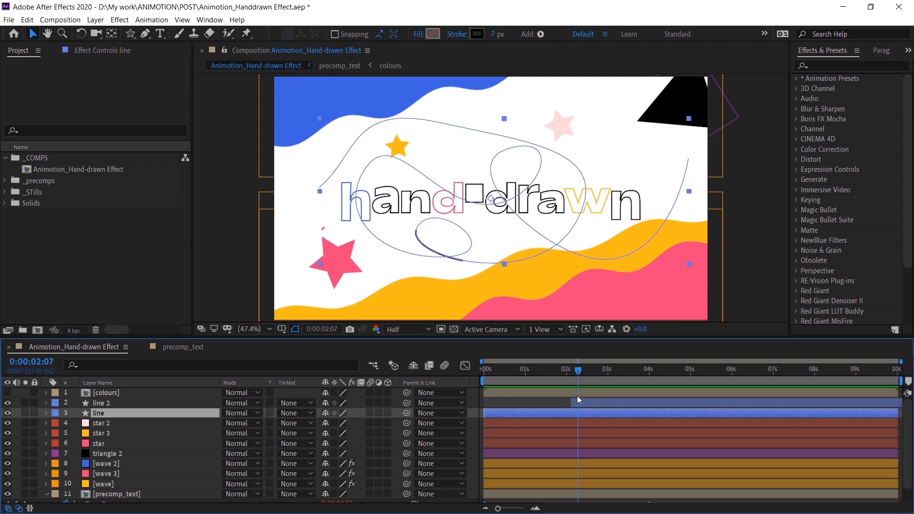
mouse_move(644, 395)
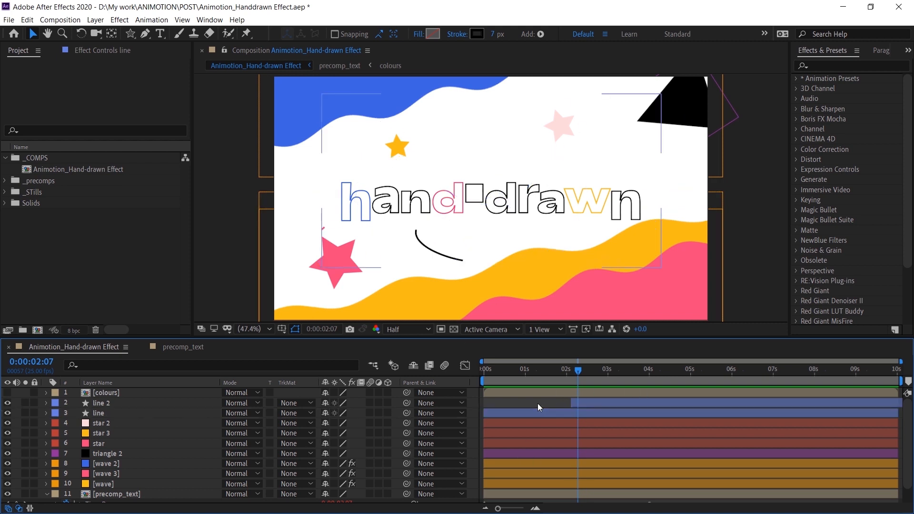
click(102, 434)
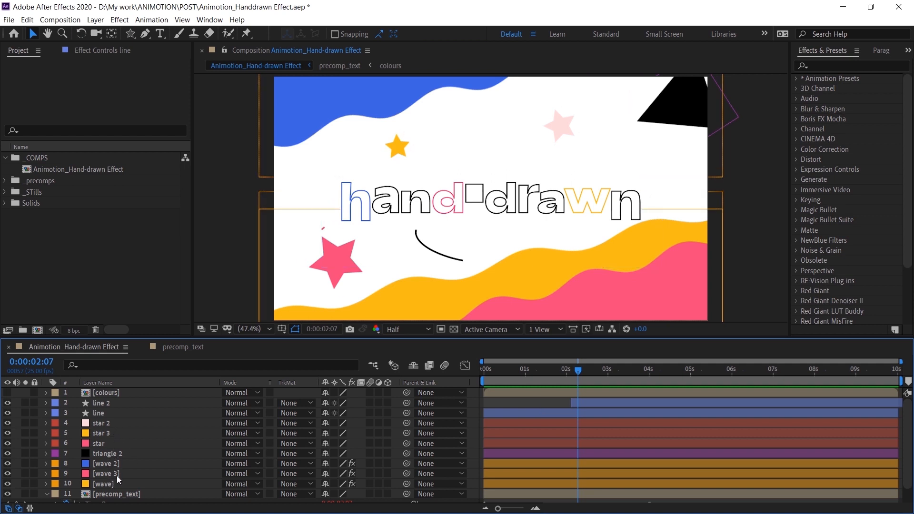
click(852, 65)
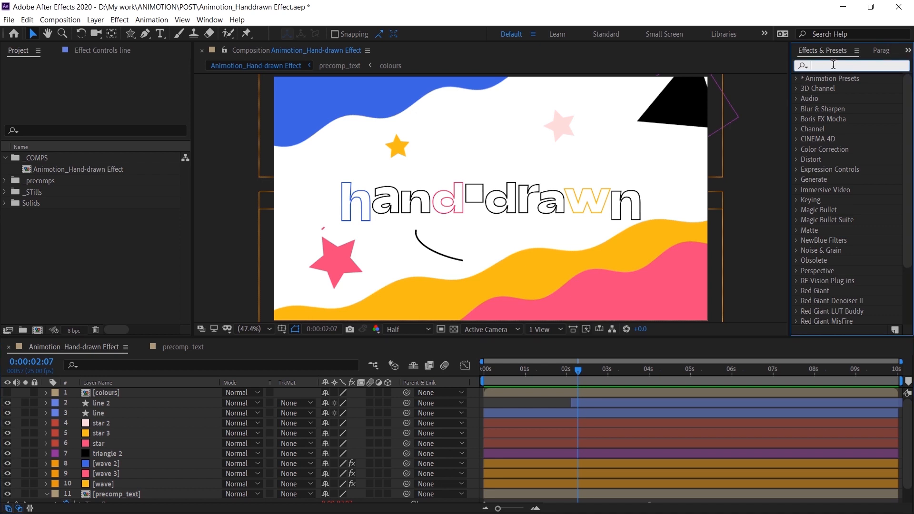
text(scribble)
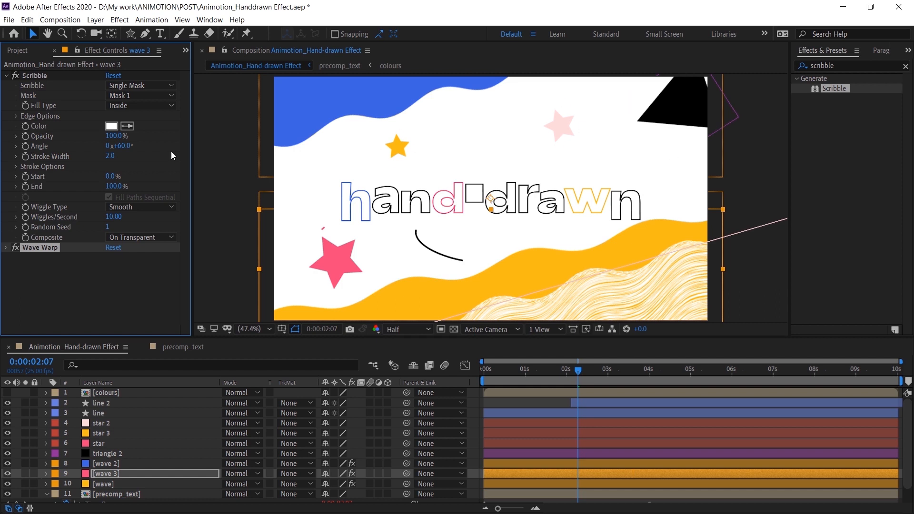
mouse_move(13, 400)
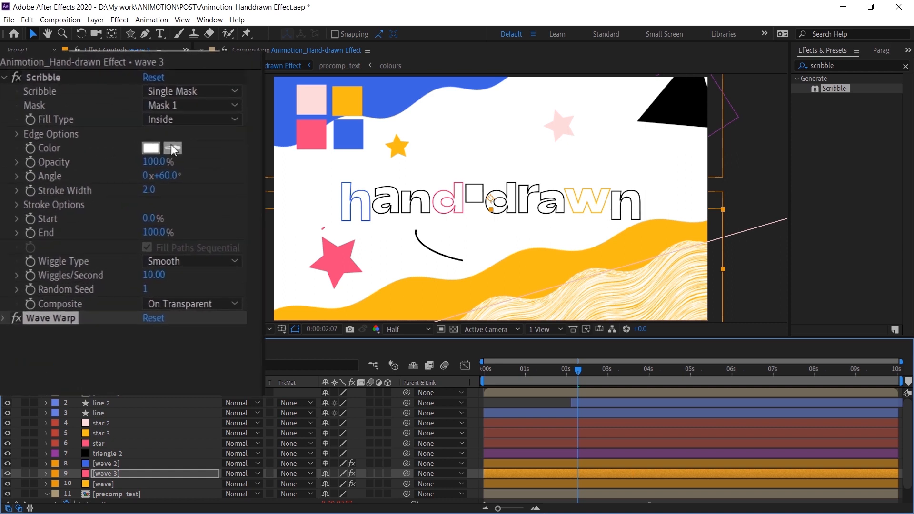
Step: Sample pink as the scribble colour and set Stroke Width to 2.4
click(150, 147)
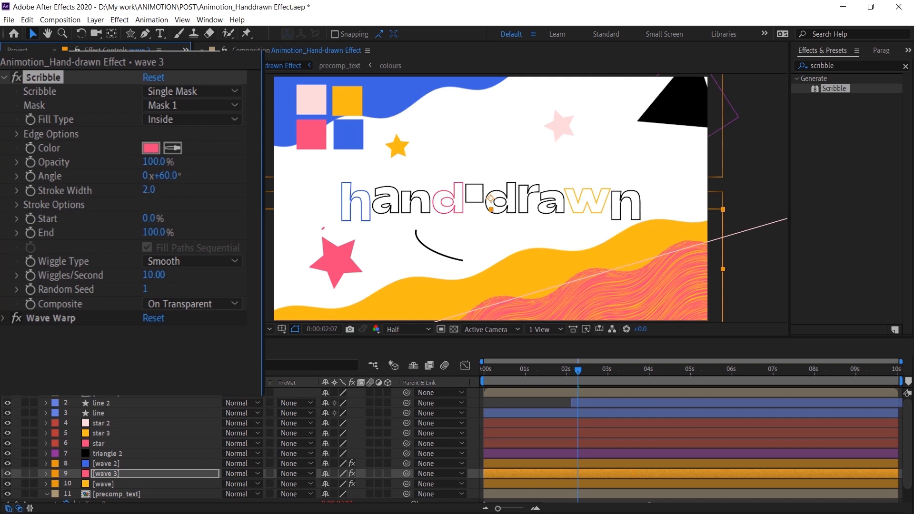
mouse_move(171, 197)
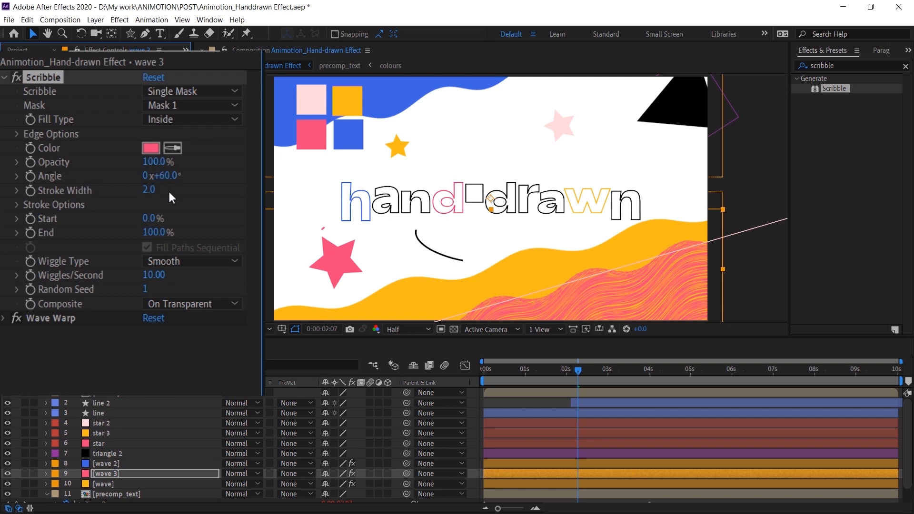
mouse_move(162, 208)
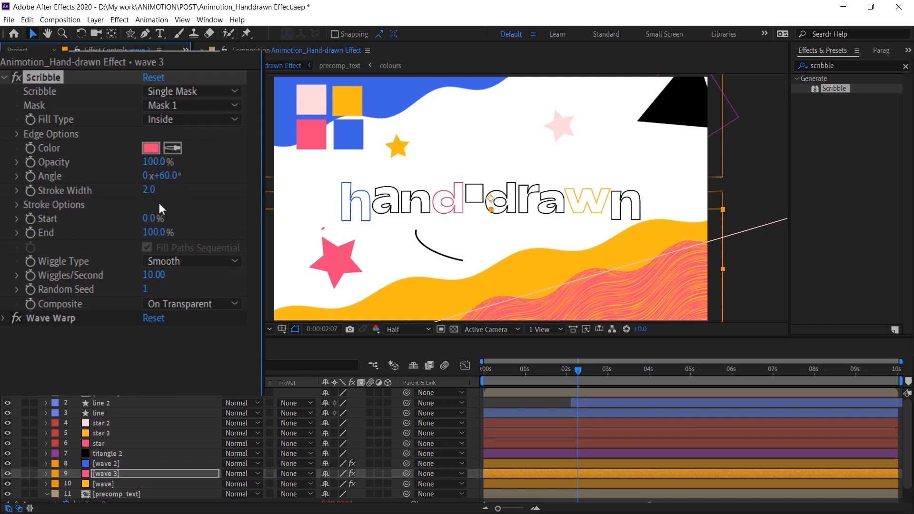
mouse_move(115, 192)
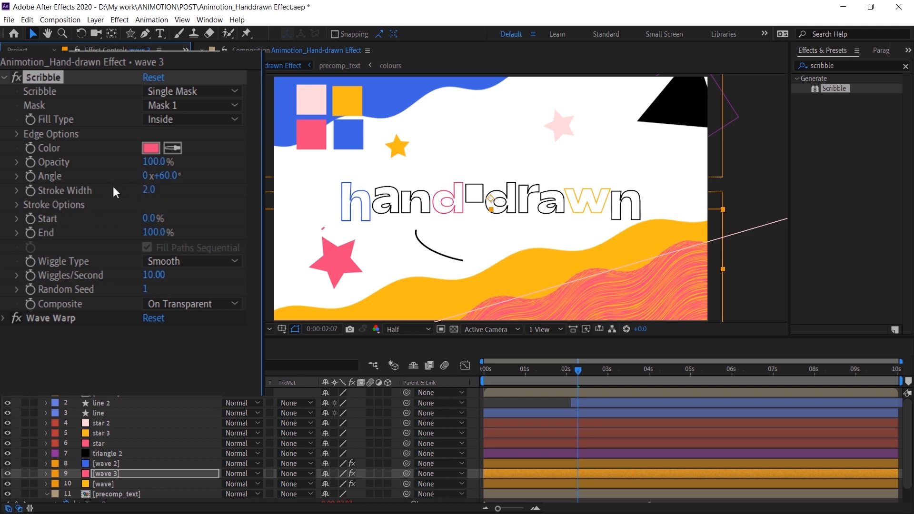
drag(150, 189, 169, 190)
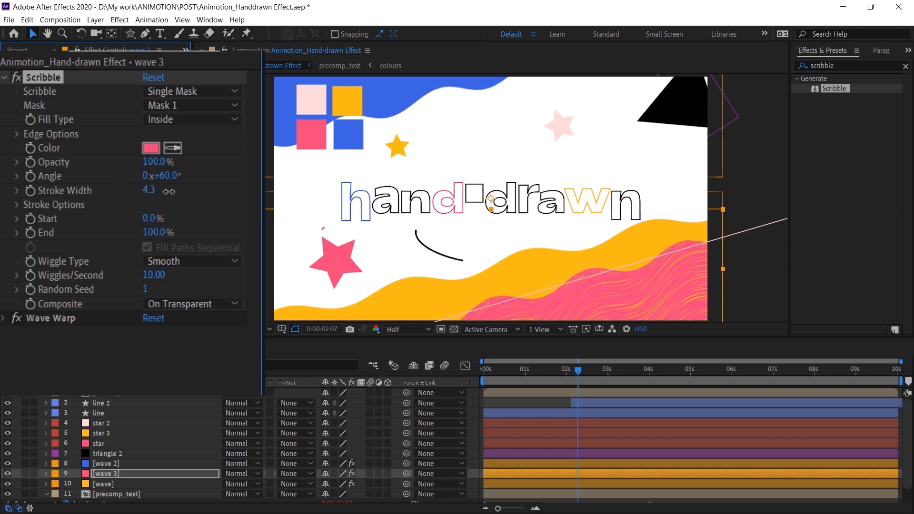
drag(154, 191, 148, 190)
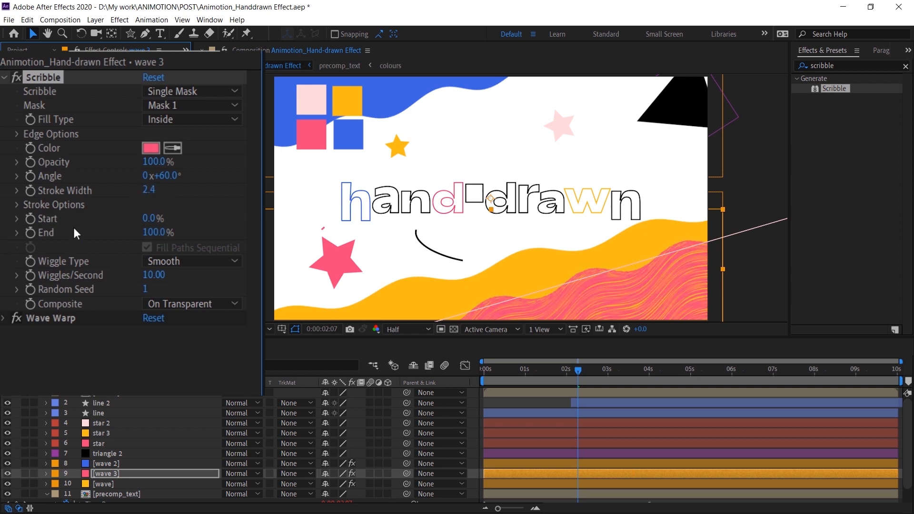
mouse_move(19, 212)
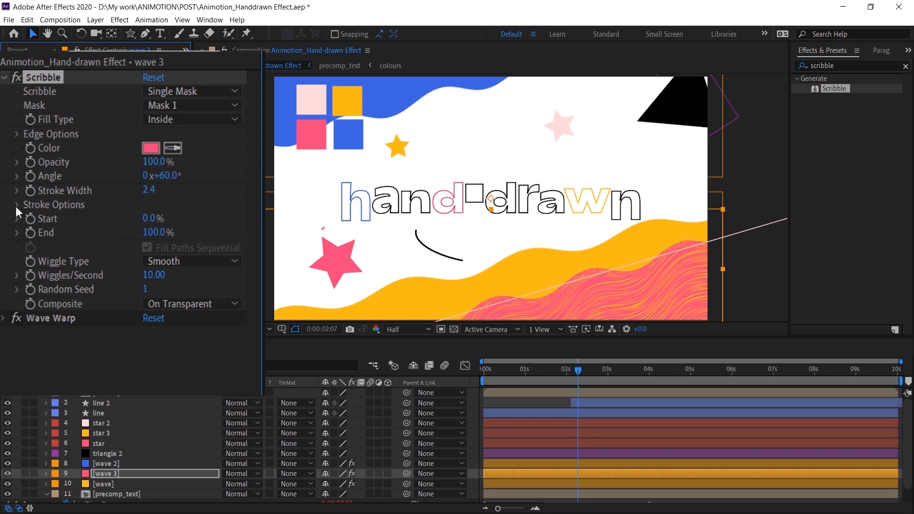
Step: Try an edge-only Fill Type, then set Scribble's Fill Type back to Inside
click(17, 205)
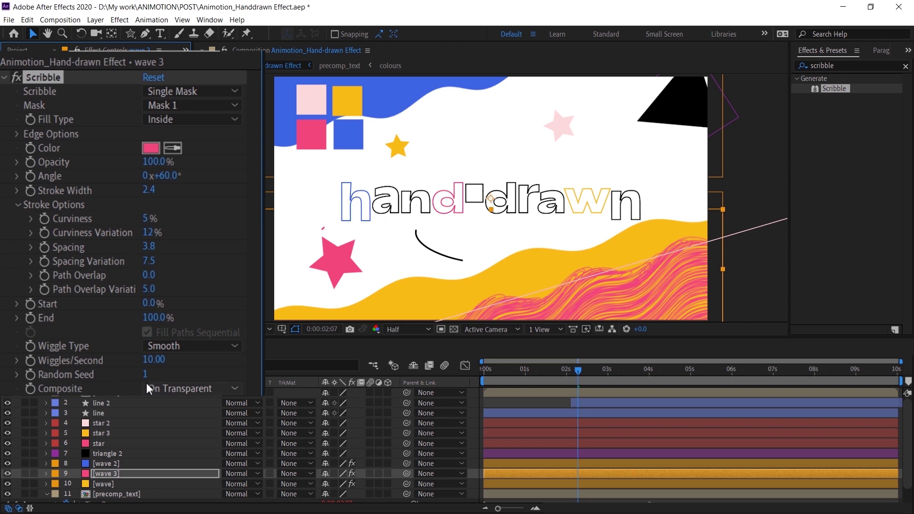
mouse_move(192, 70)
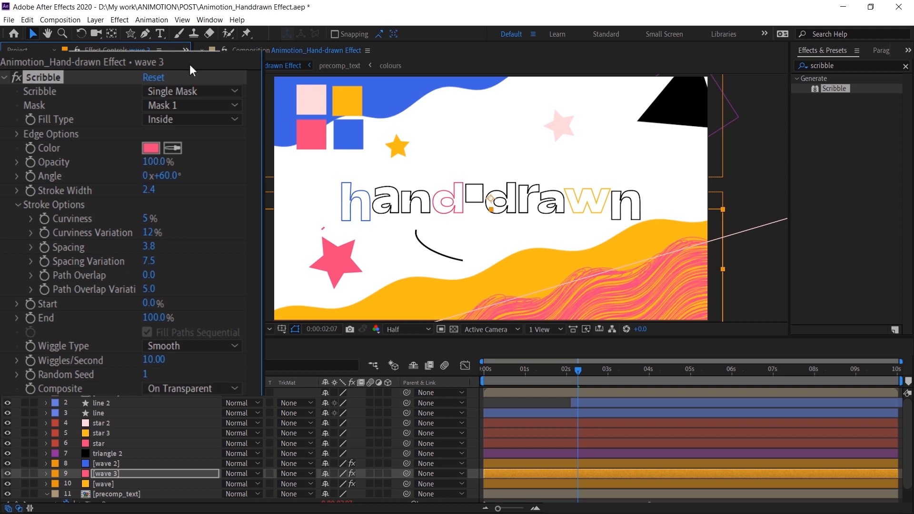
mouse_move(161, 128)
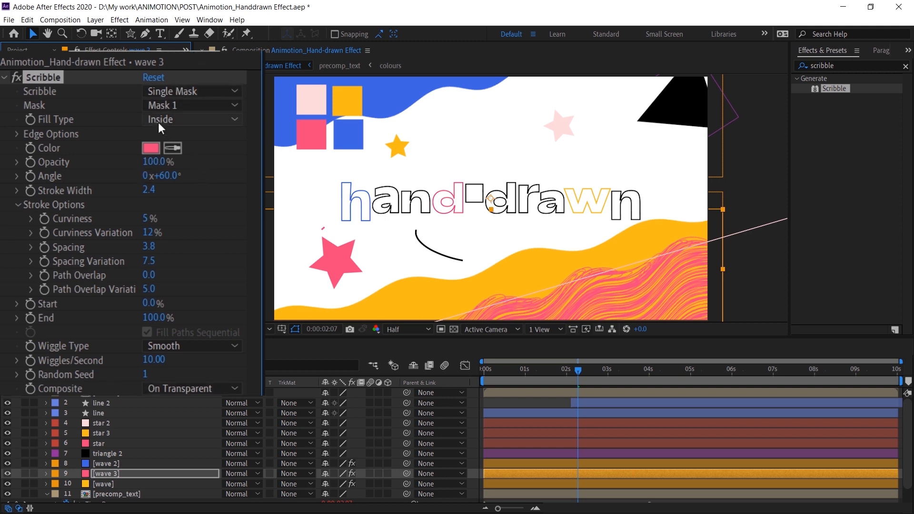
mouse_move(631, 306)
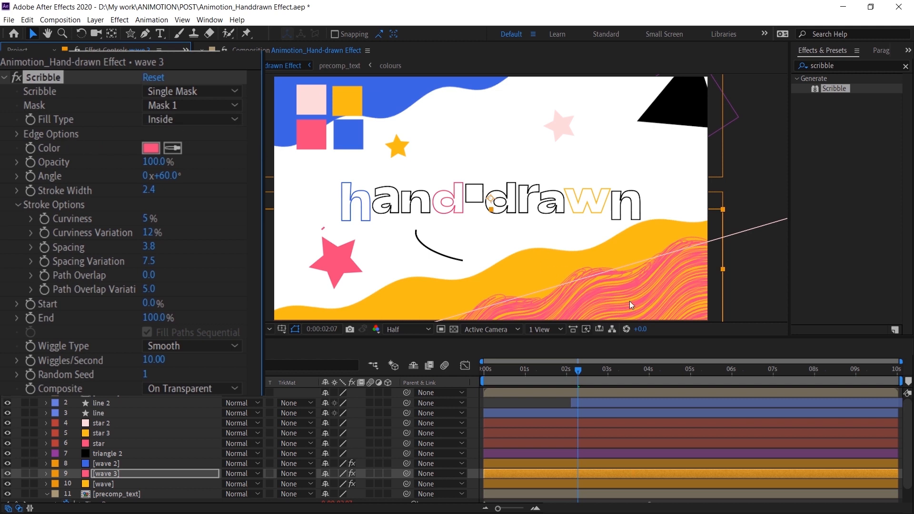
mouse_move(195, 113)
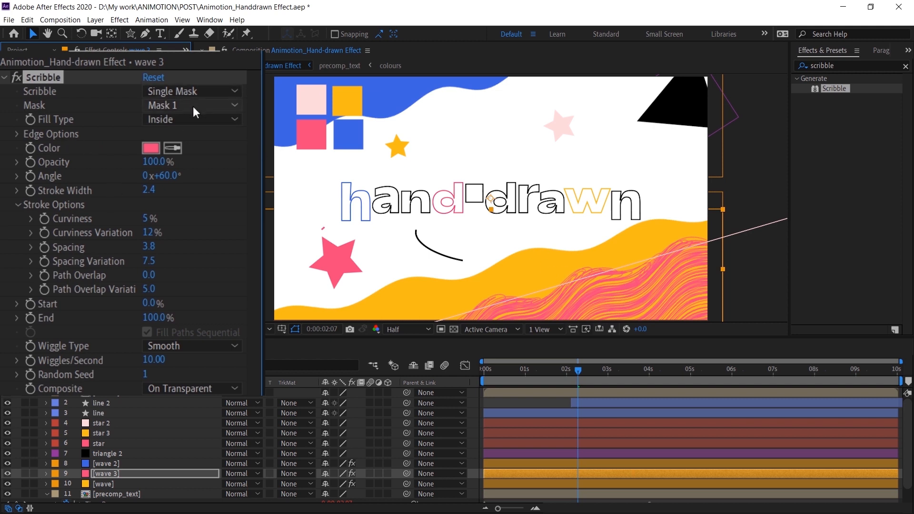
click(191, 119)
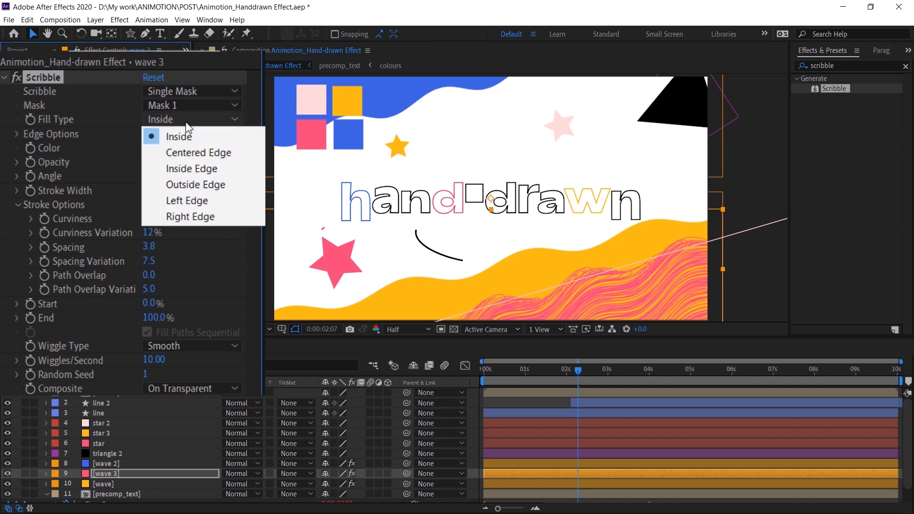
click(198, 153)
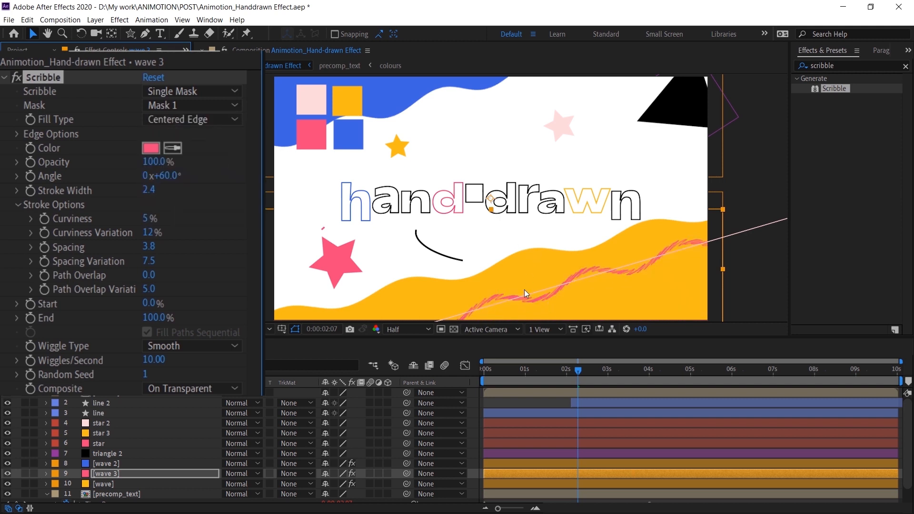
mouse_move(268, 200)
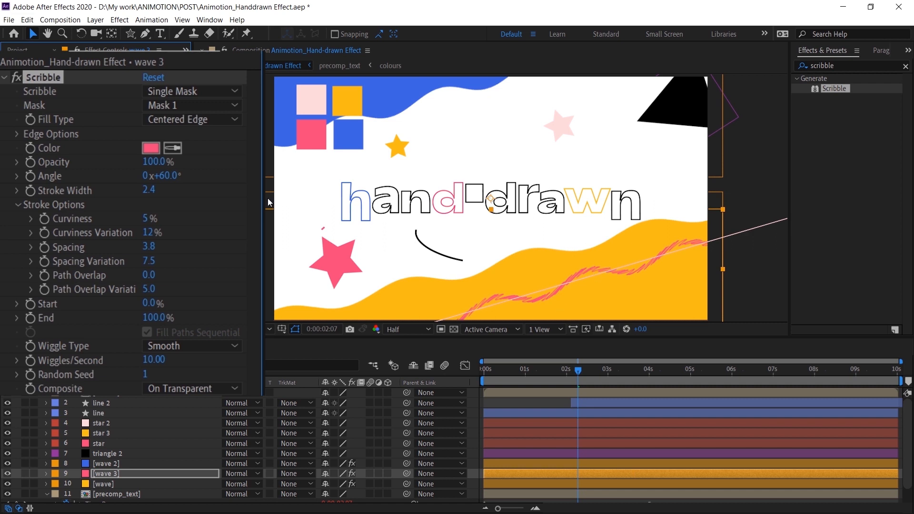
mouse_move(230, 293)
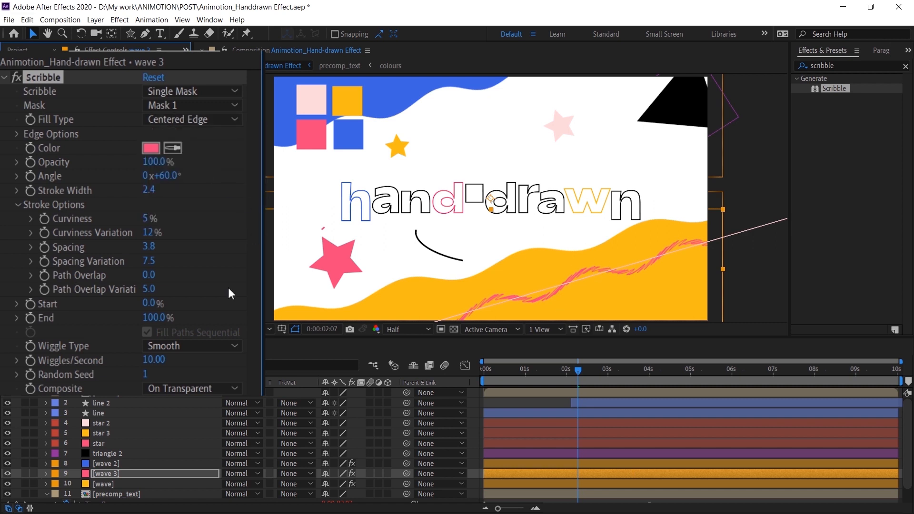
mouse_move(208, 116)
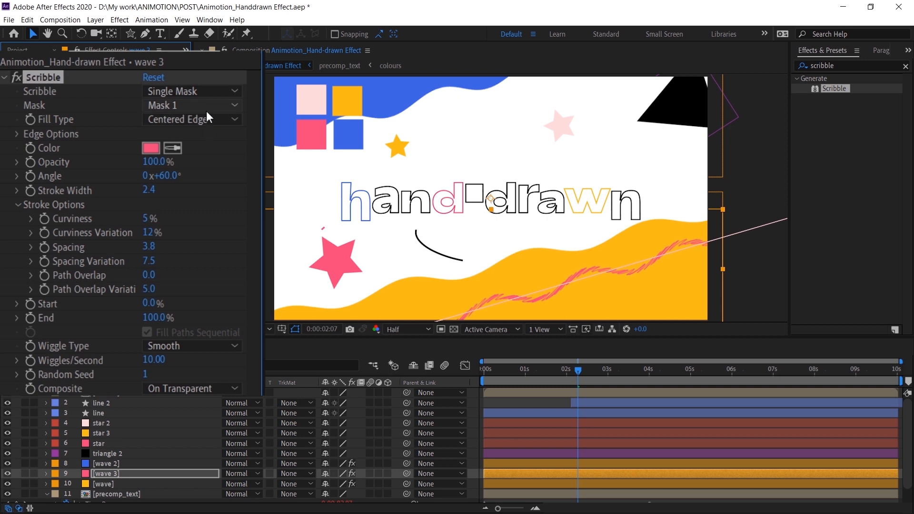
click(192, 120)
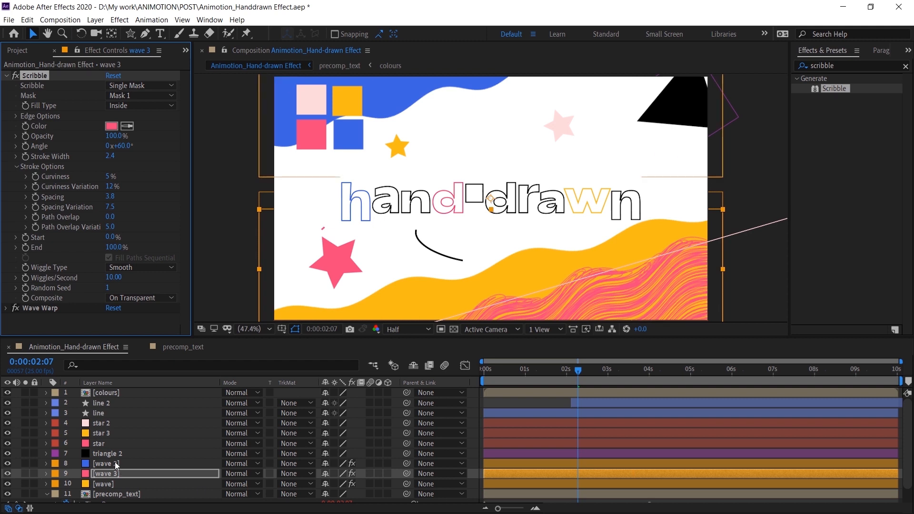
Step: Copy the Scribble effect onto the other wave layers and collapse their Wave Warp settings
click(105, 464)
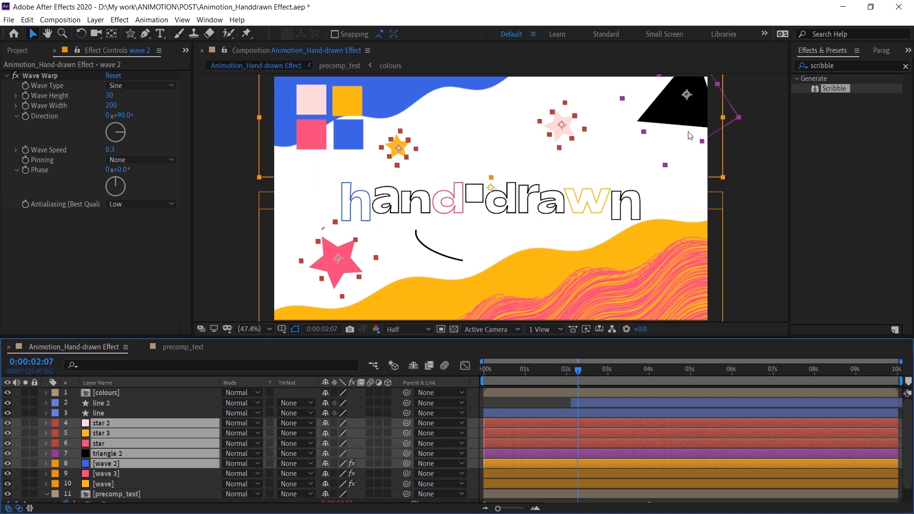
key(ctrl+c)
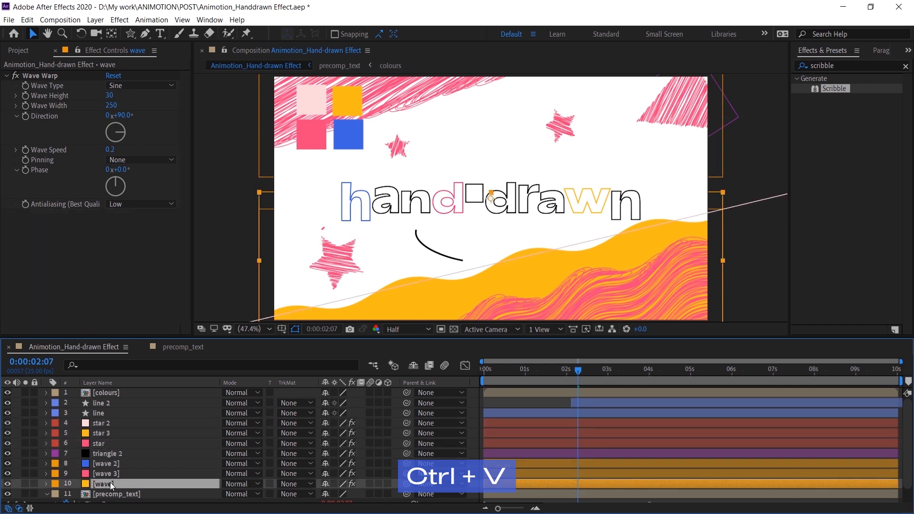
key(ctrl+v)
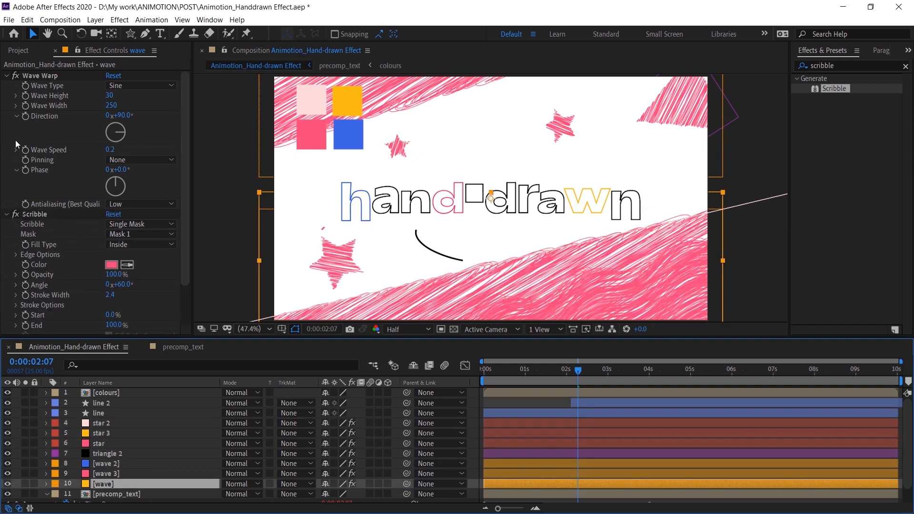
click(6, 76)
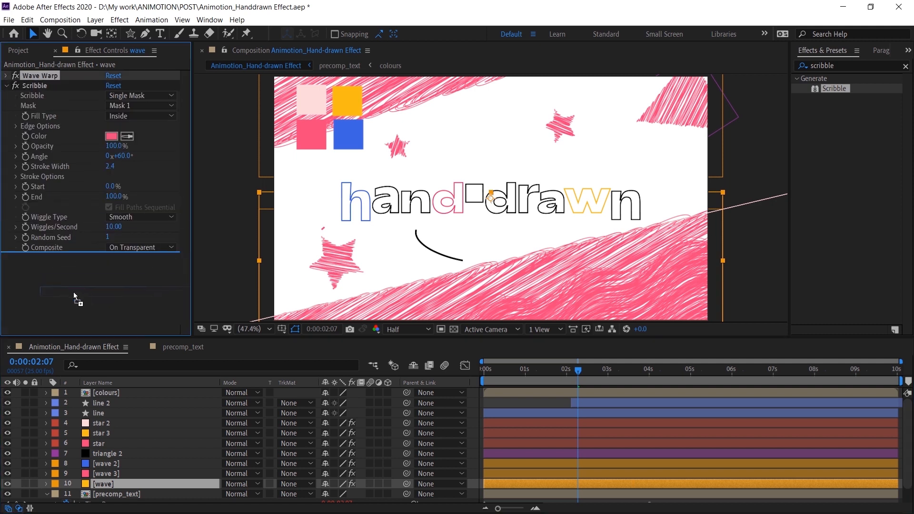
click(105, 464)
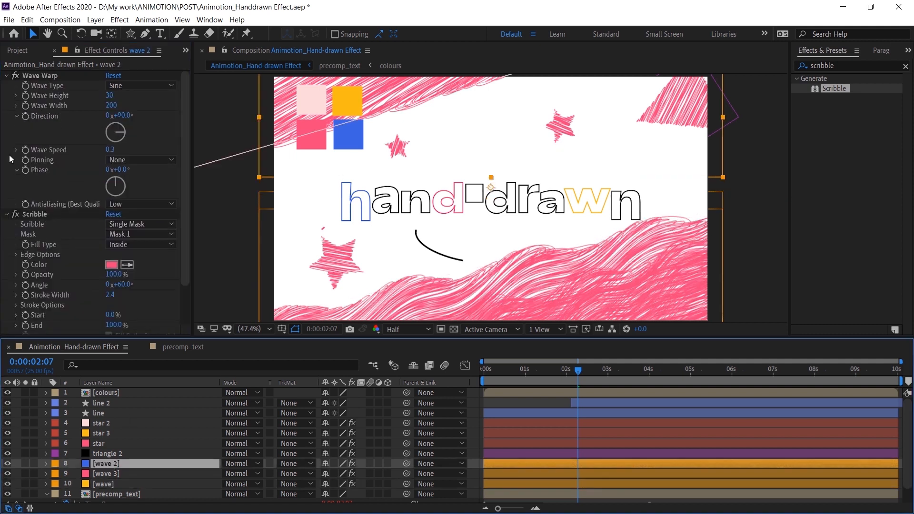
click(5, 75)
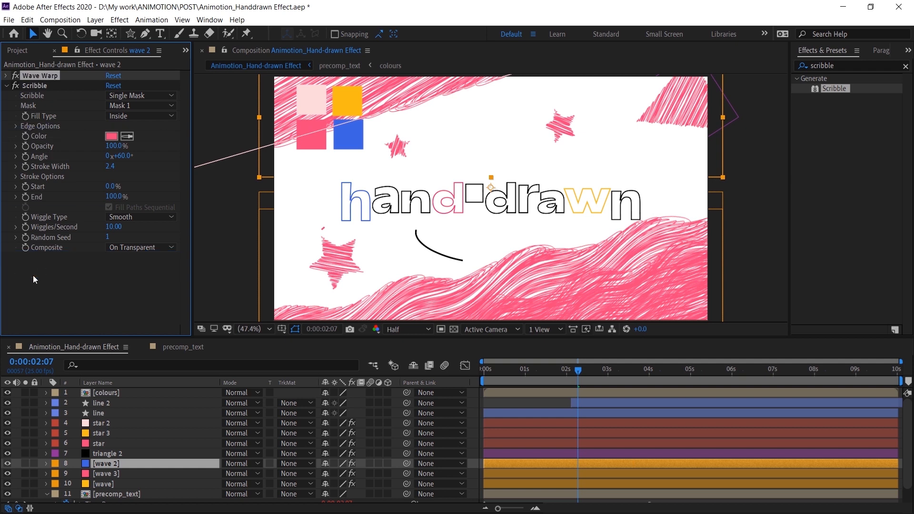
Step: Set the orange wave's Scribble Fill Type to edge-only
click(103, 483)
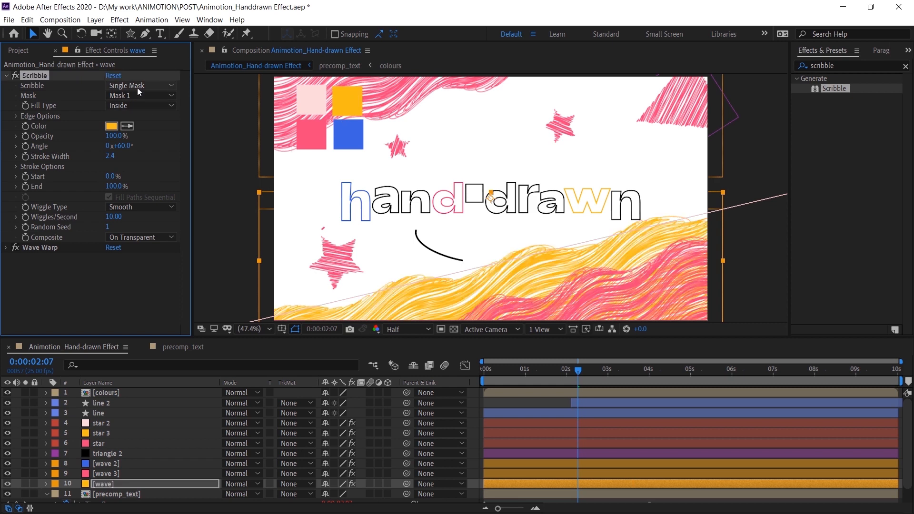
click(140, 106)
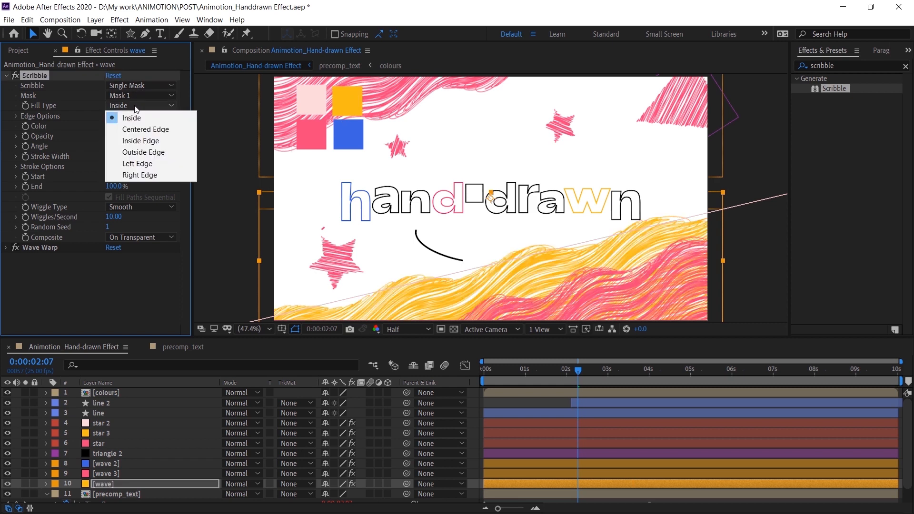
click(145, 129)
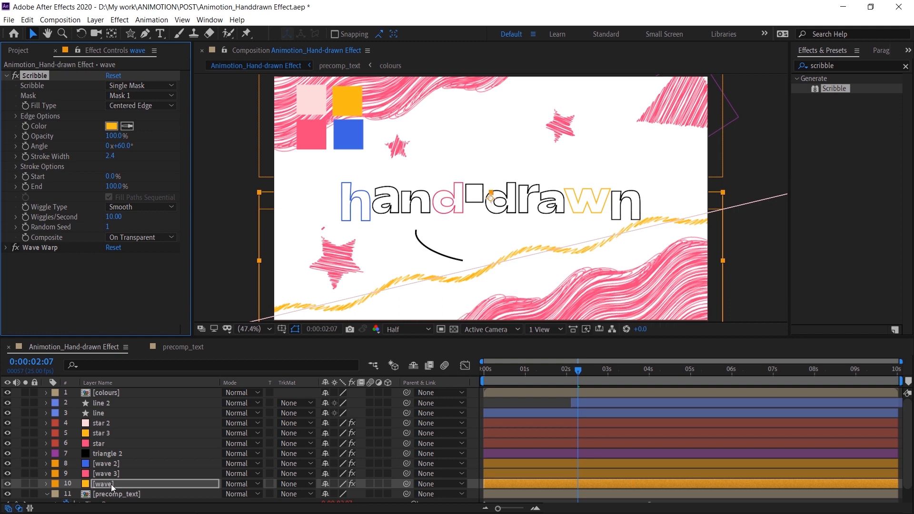
click(104, 463)
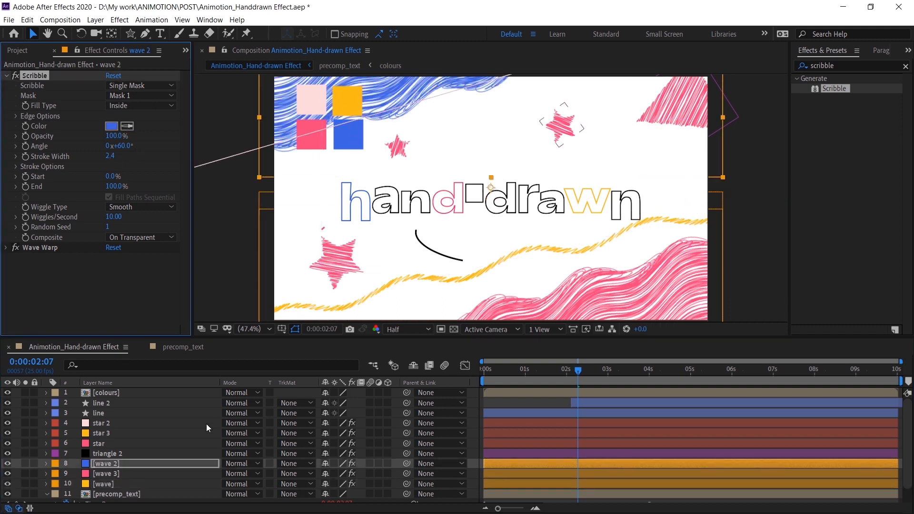
Step: Recolour the triangle's scribble black and pick new scribble colours for the star layers
click(108, 454)
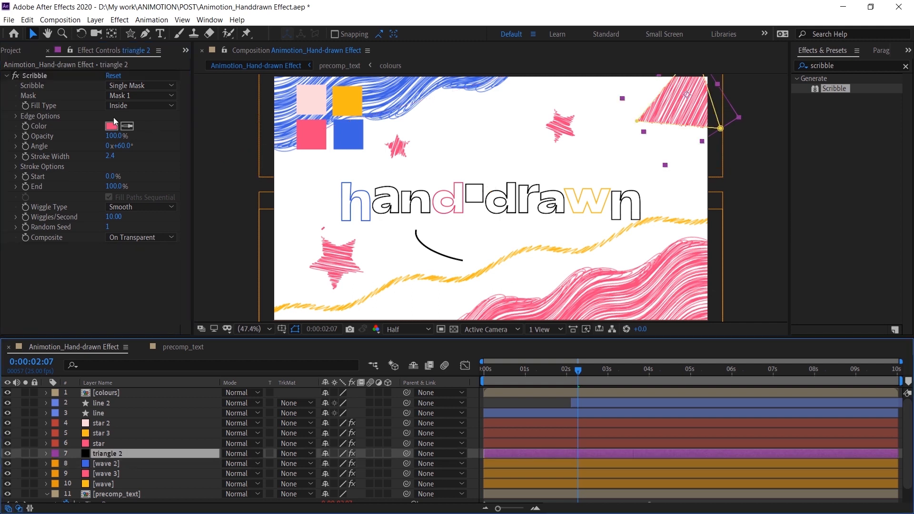
click(110, 125)
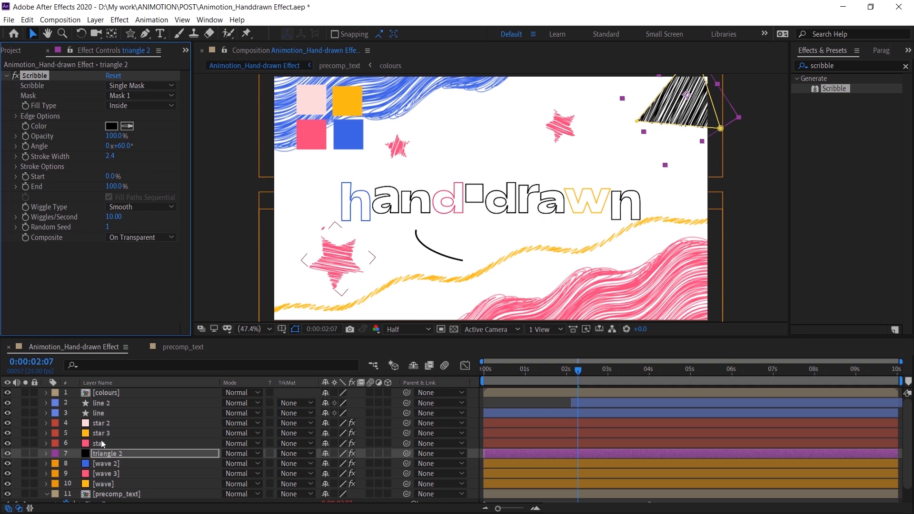
click(104, 443)
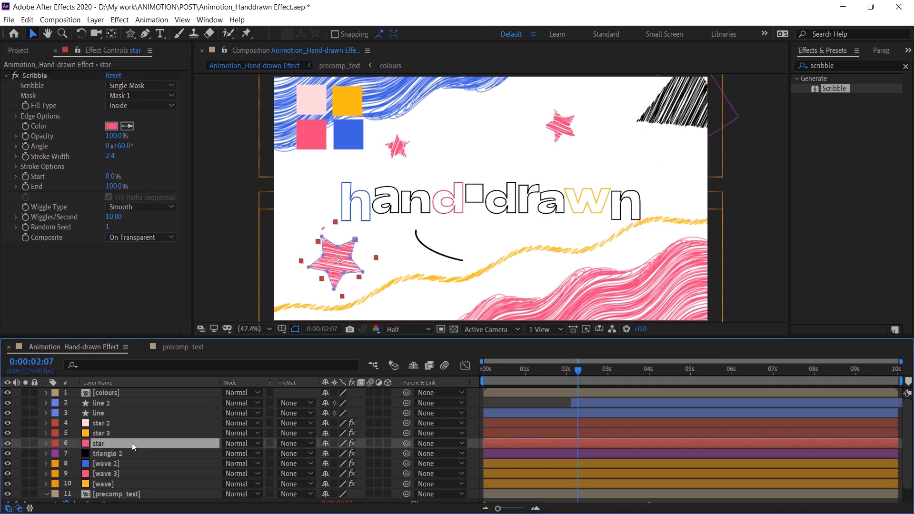
click(101, 433)
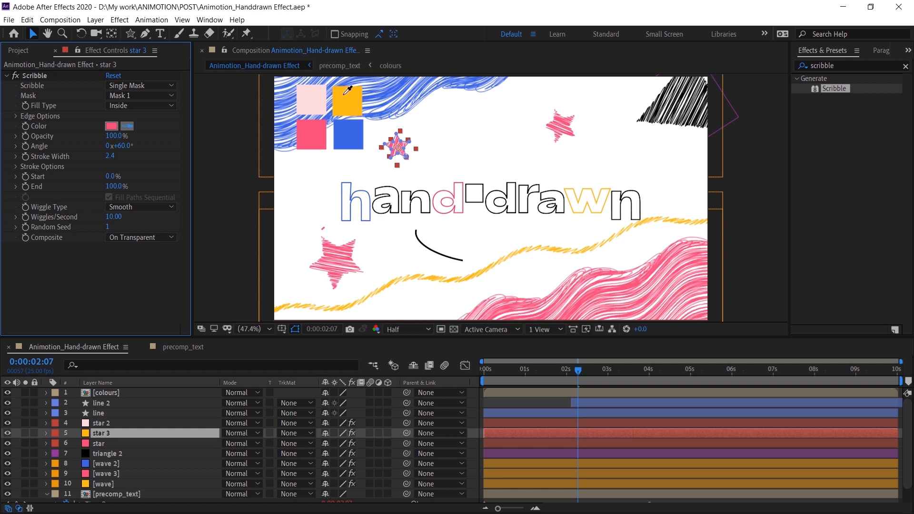
click(101, 423)
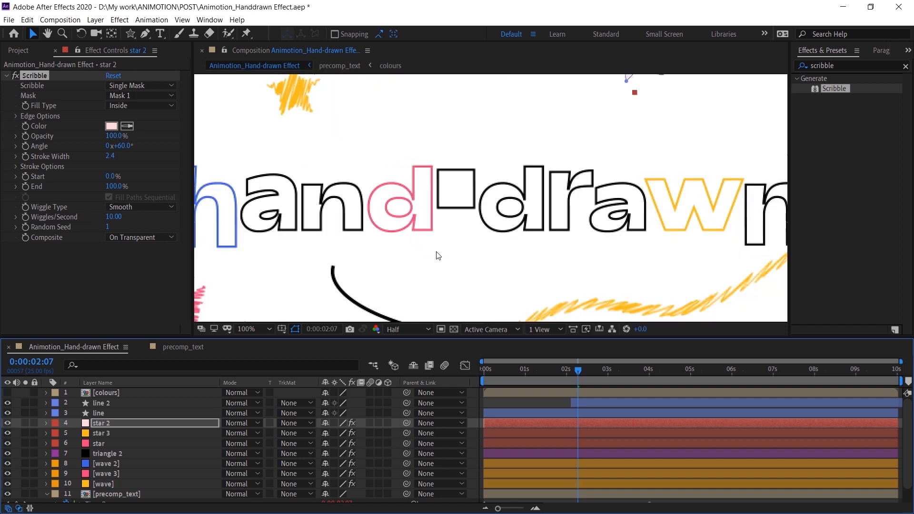
mouse_move(361, 303)
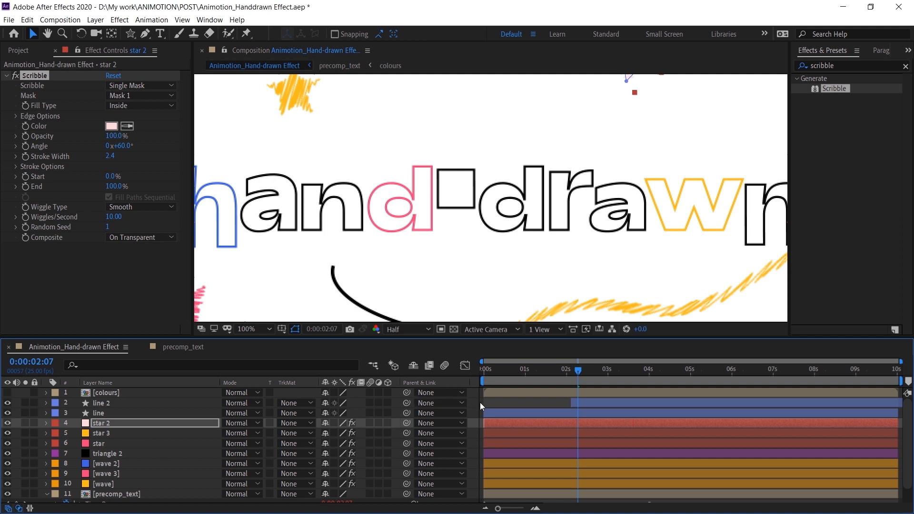
Step: Create a new adjustment layer and name it 'hand drawn effect'
right_click(105, 403)
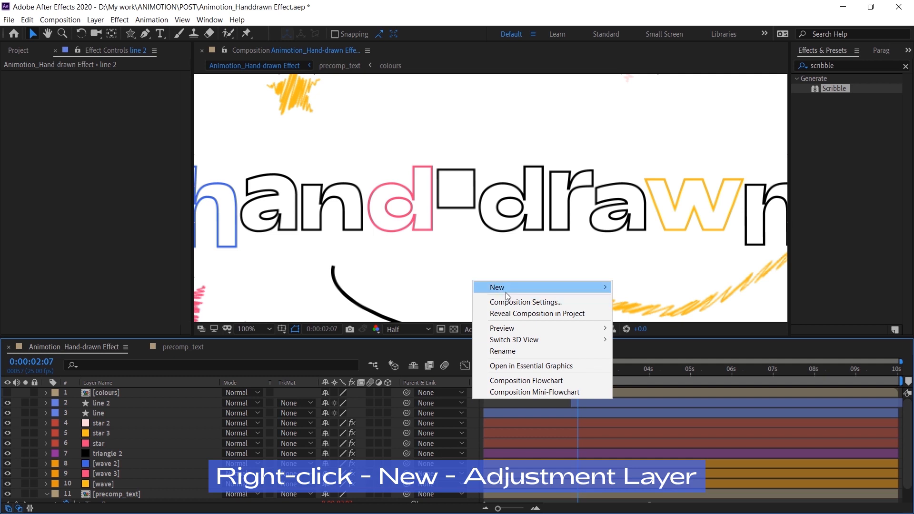
click(496, 286)
text(han)
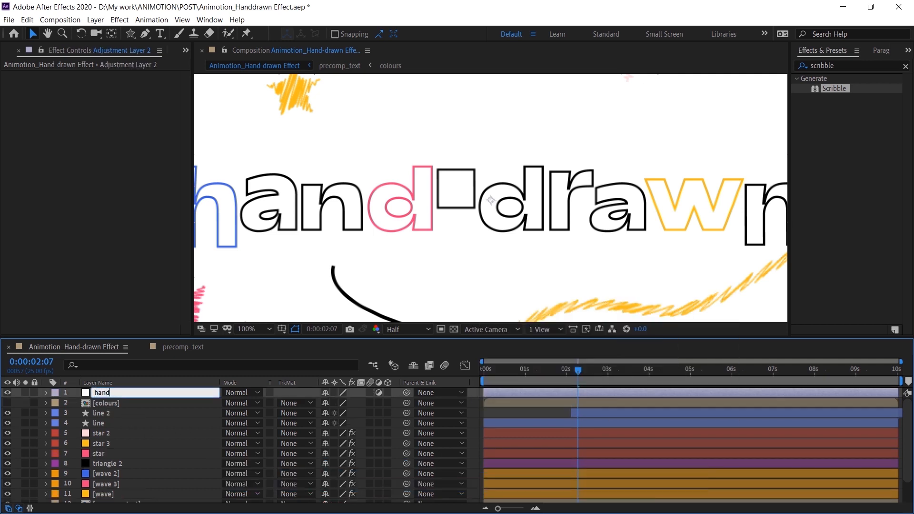
text(drawn effect)
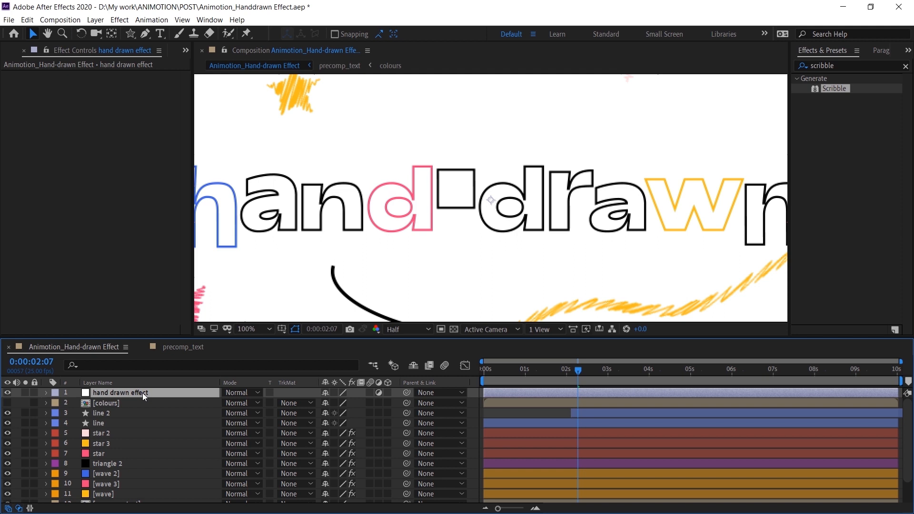
mouse_move(854, 64)
text(t)
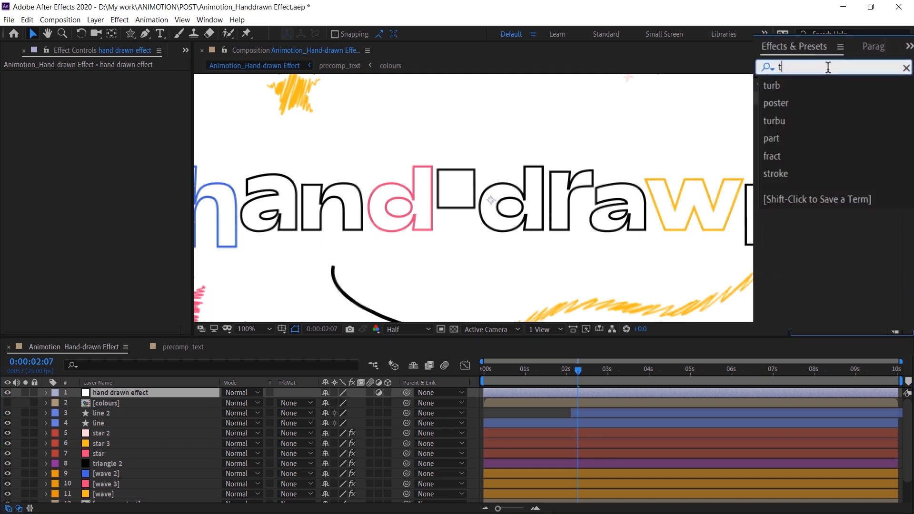
Step: Apply Turbulent Displace to the adjustment layer with Amount 2 and Size 50
text(urbu)
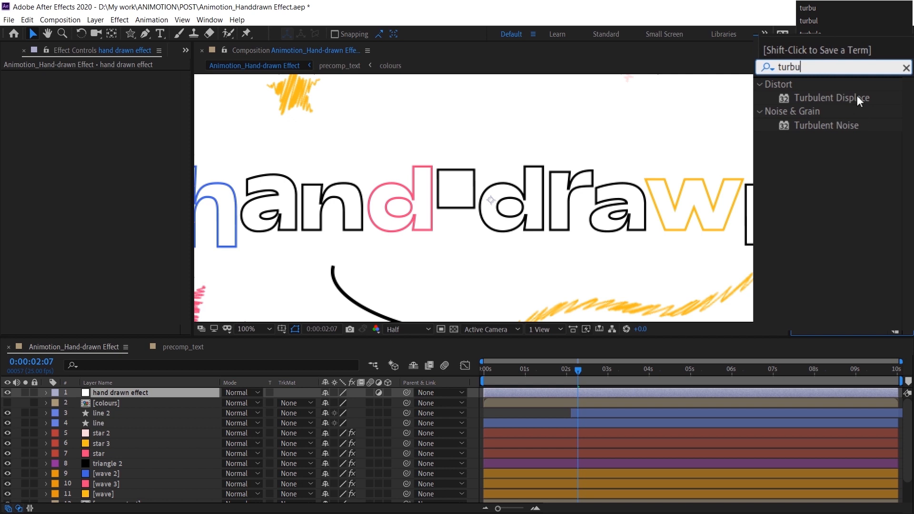
click(841, 98)
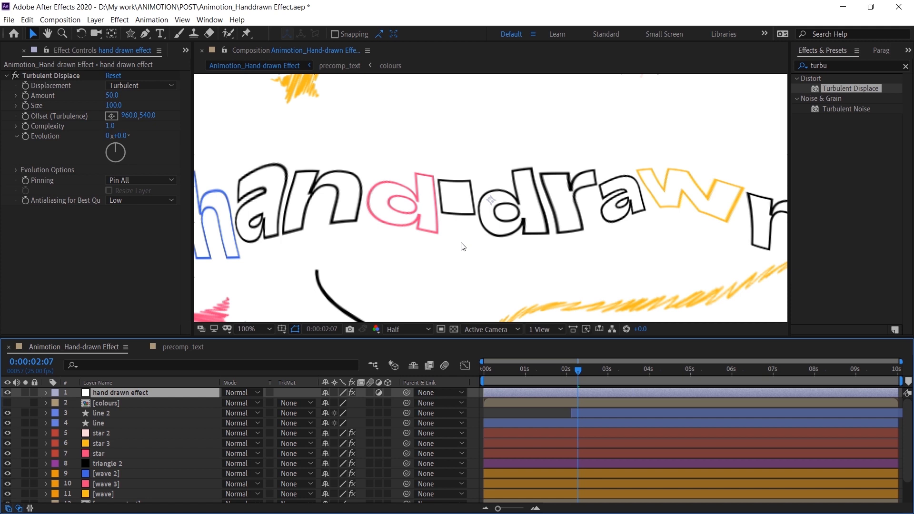
mouse_move(466, 236)
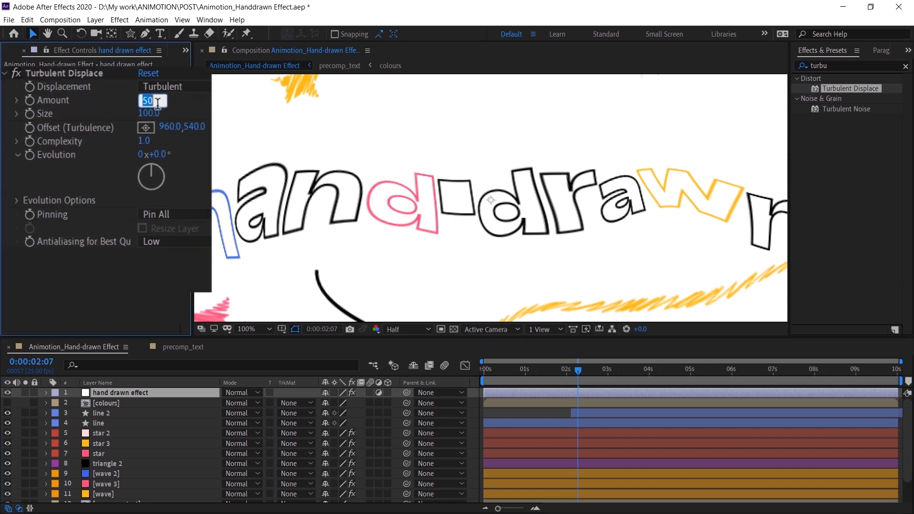
text(2.0)
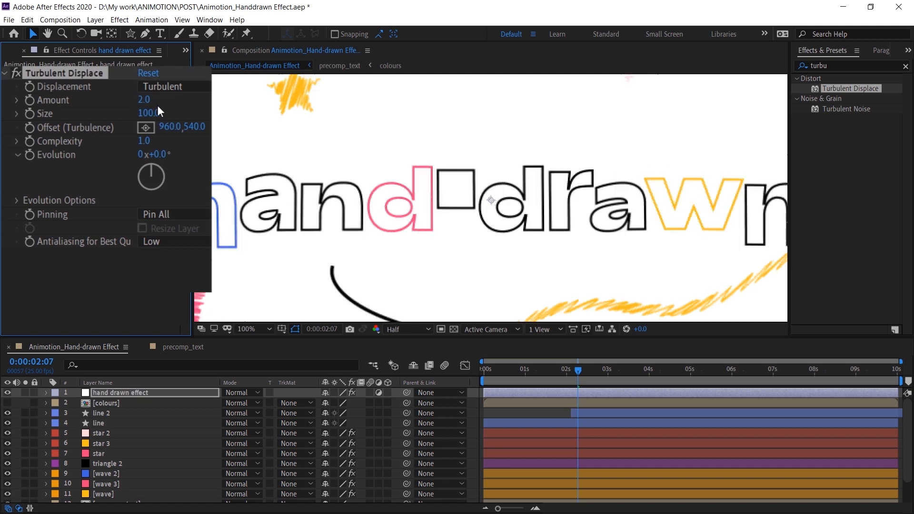
double_click(150, 114)
text(50)
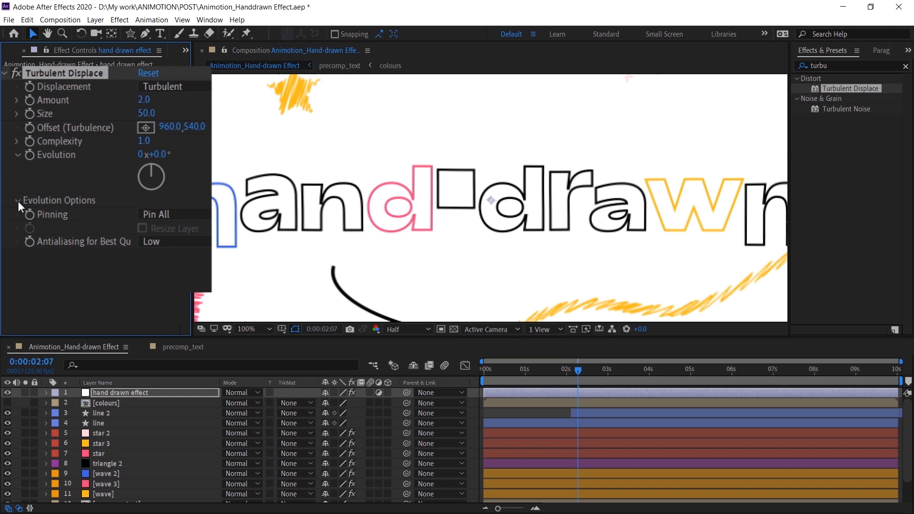
click(18, 200)
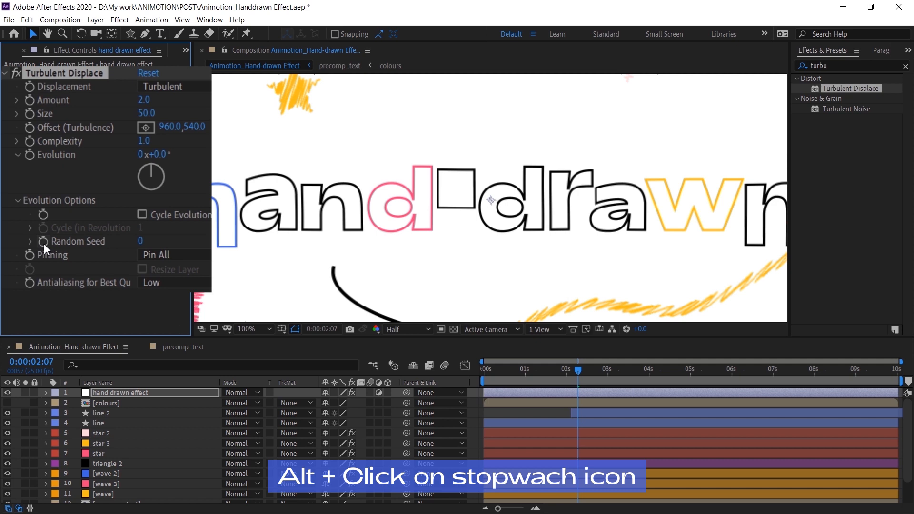
Step: Drive Turbulent Displace's Random Seed with a time*500 expression
click(43, 241)
text(time*)
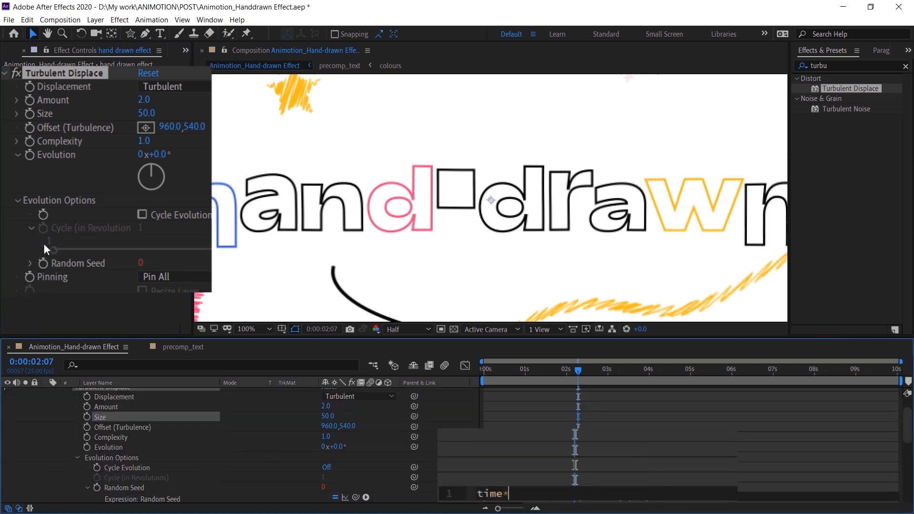
text(500)
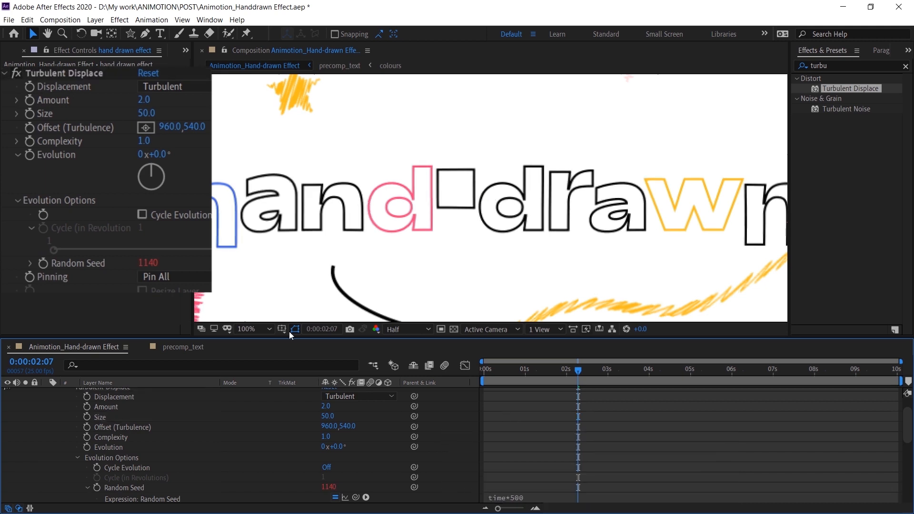
click(488, 369)
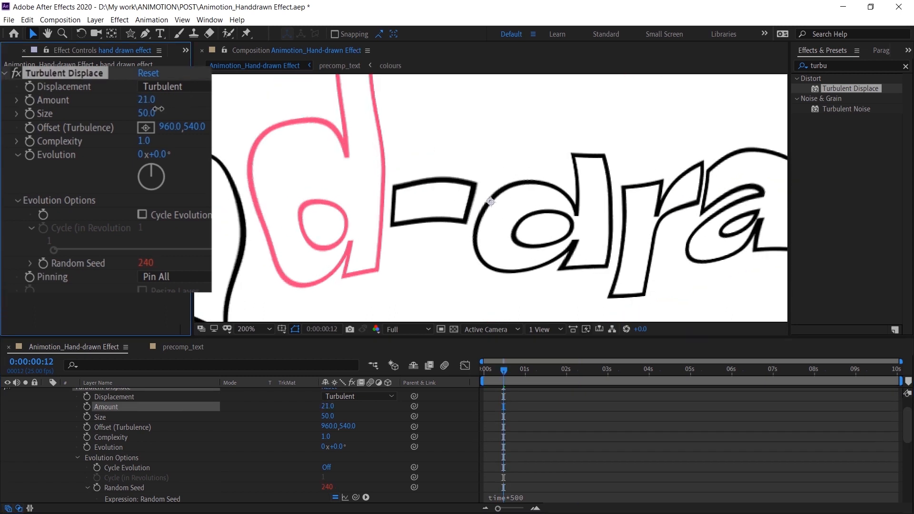
Step: Preview the wobble at exaggerated amounts, then set Amount back to 2
drag(146, 99, 182, 100)
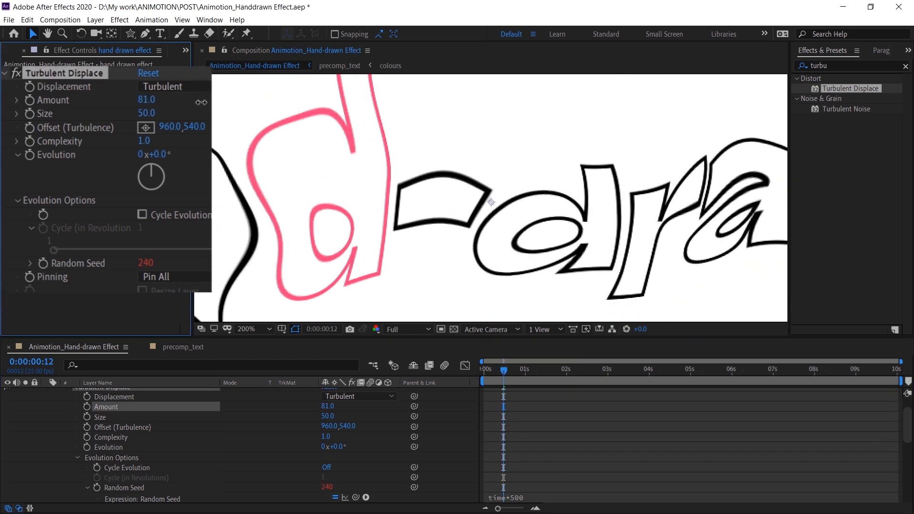
drag(146, 99, 143, 100)
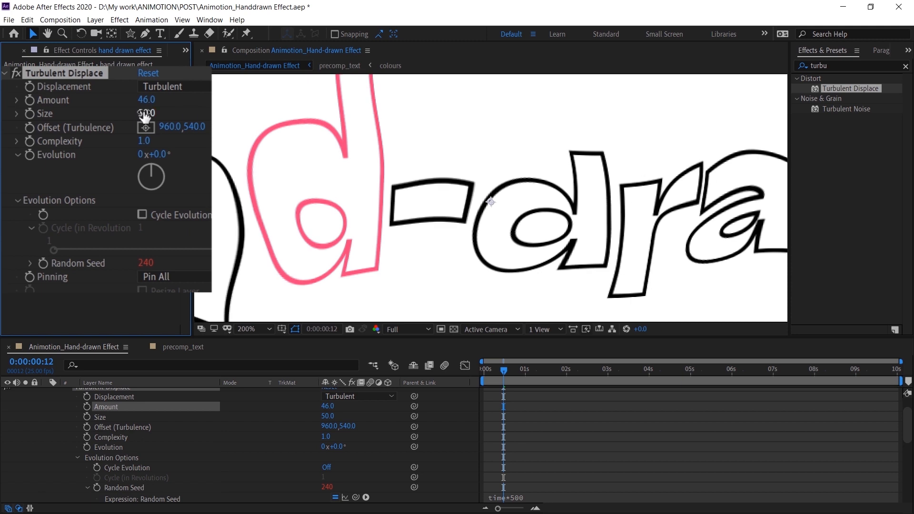
double_click(146, 100)
text(2)
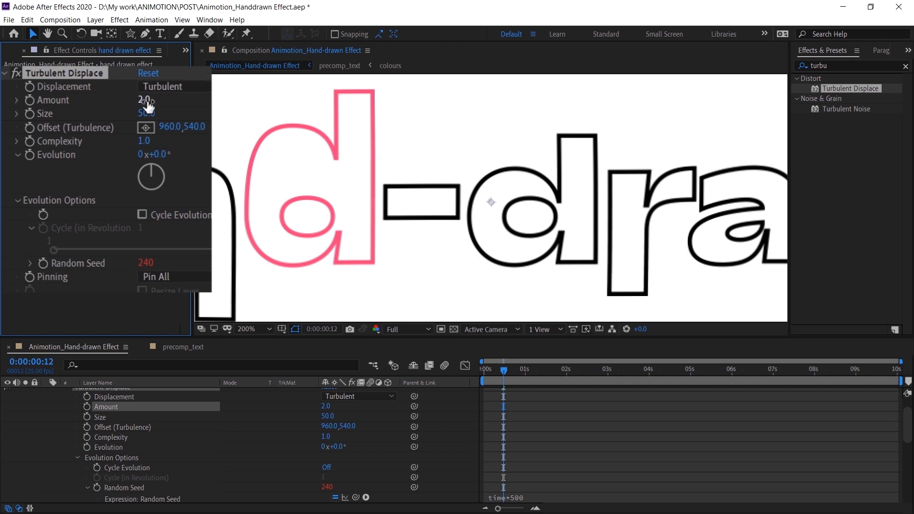
click(37, 393)
text(2)
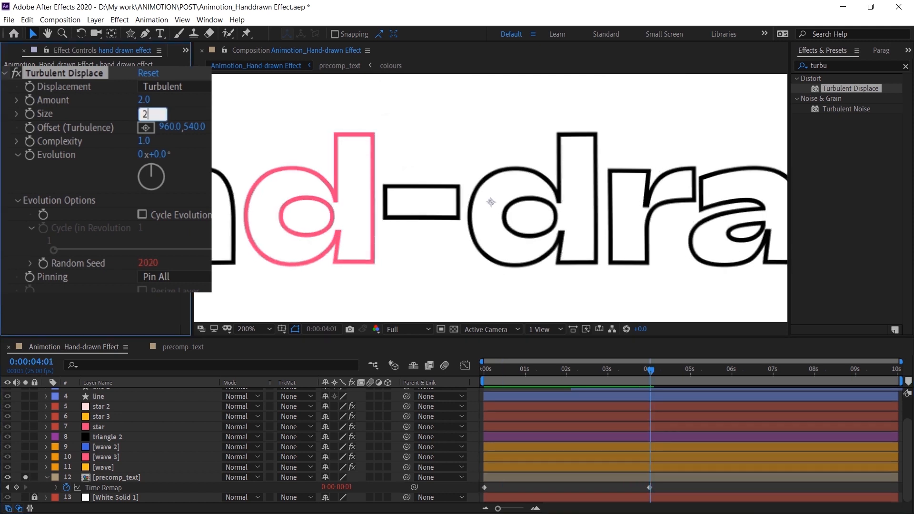
Step: Set boil's Size to 20 and add a 'texture' duplicate with Amount 50 and Size 2
text(0.0)
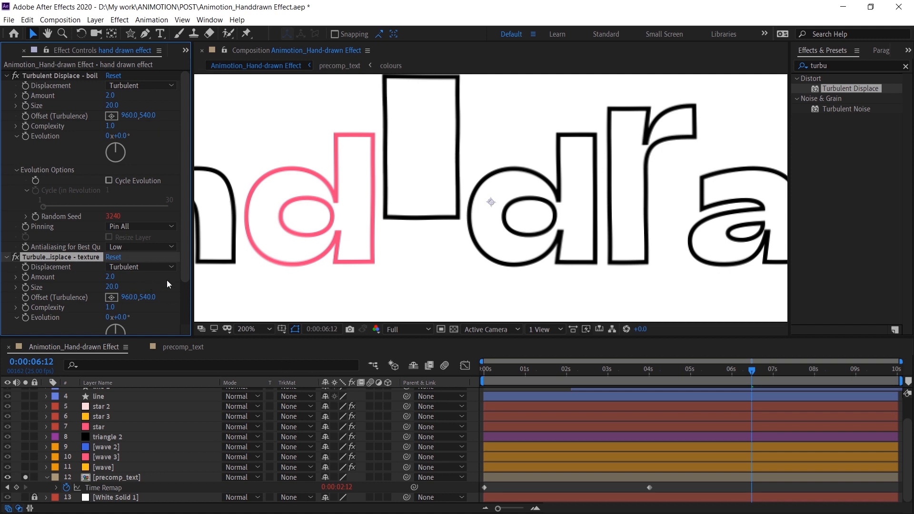
scroll(down, 3)
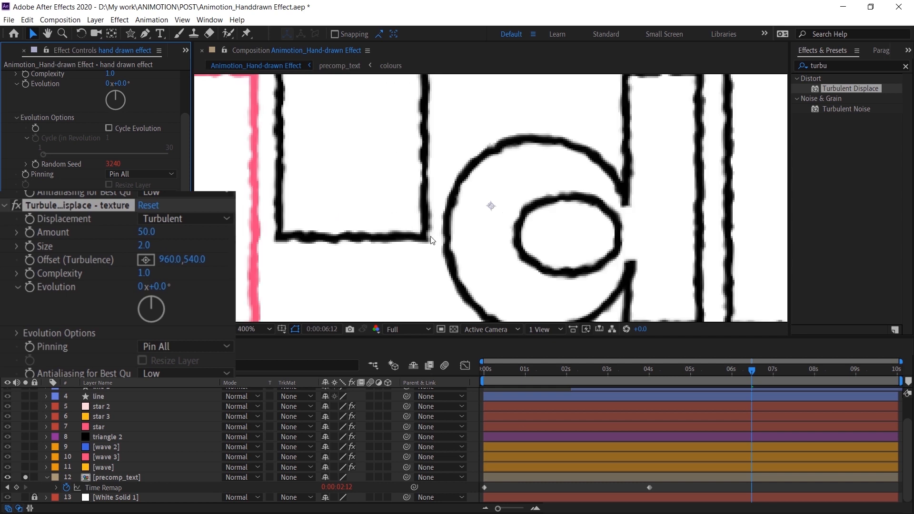
click(247, 329)
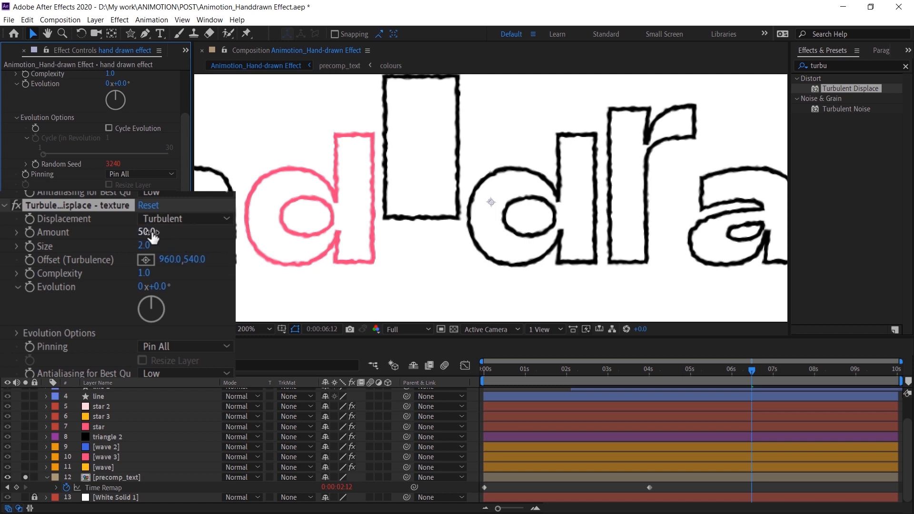
mouse_move(177, 262)
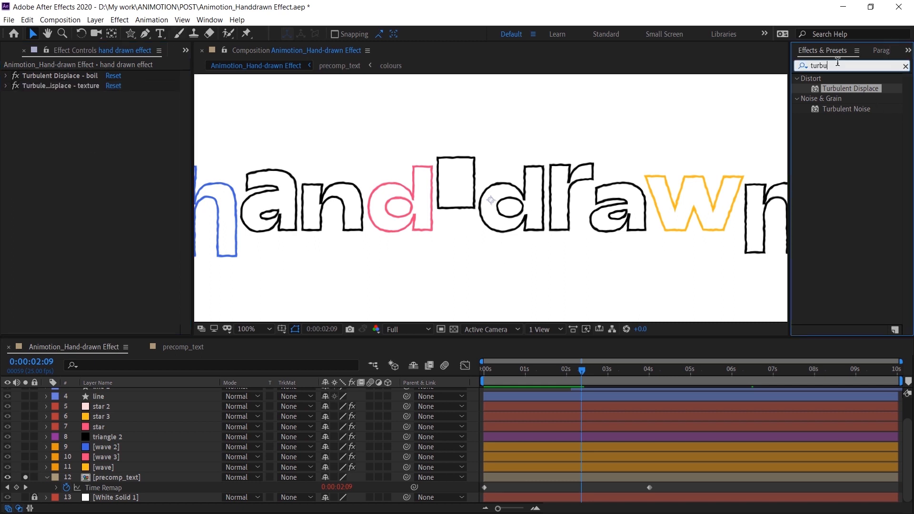
Step: Search for 'posterize' and apply Posterize Time at 12 fps to the adjustment layer
text(posteris)
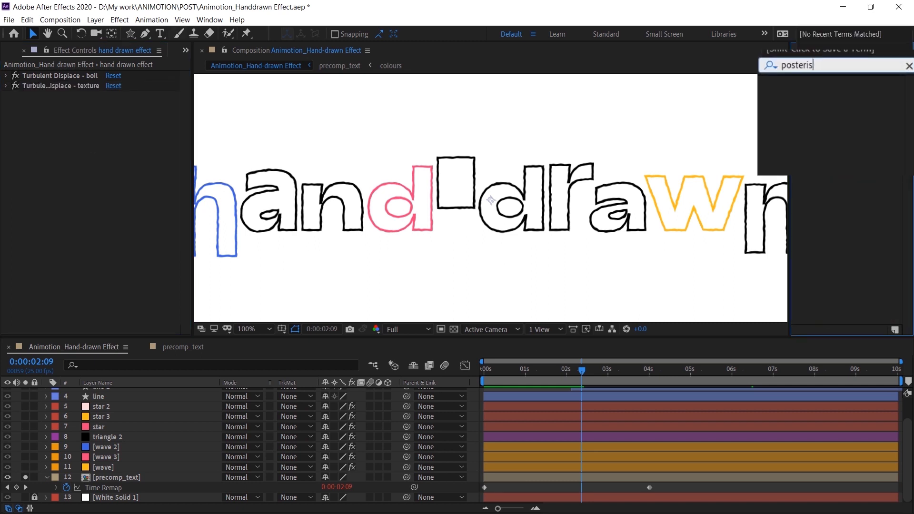
text(e)
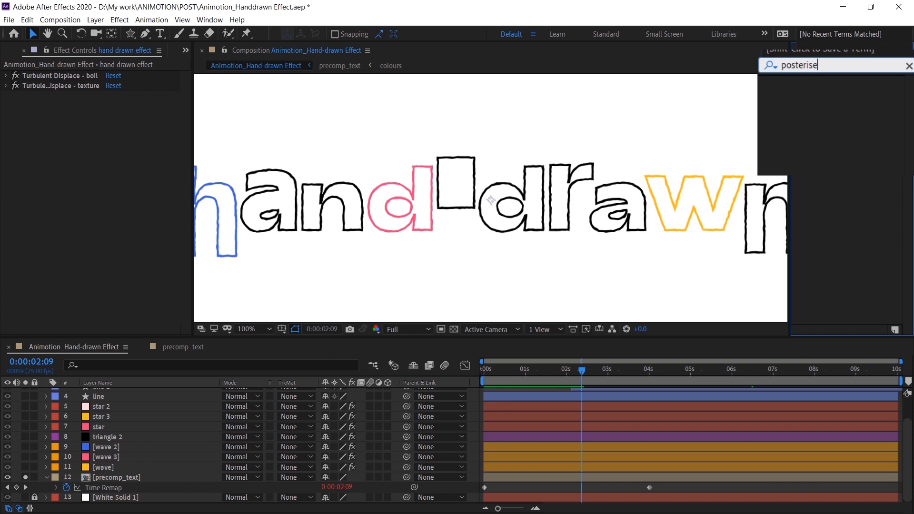
key(BackSpace)
text(z)
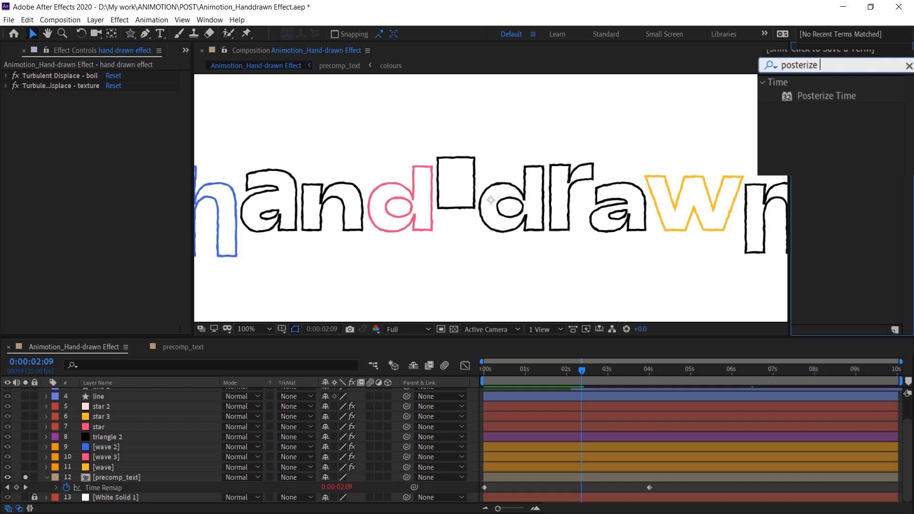
double_click(826, 88)
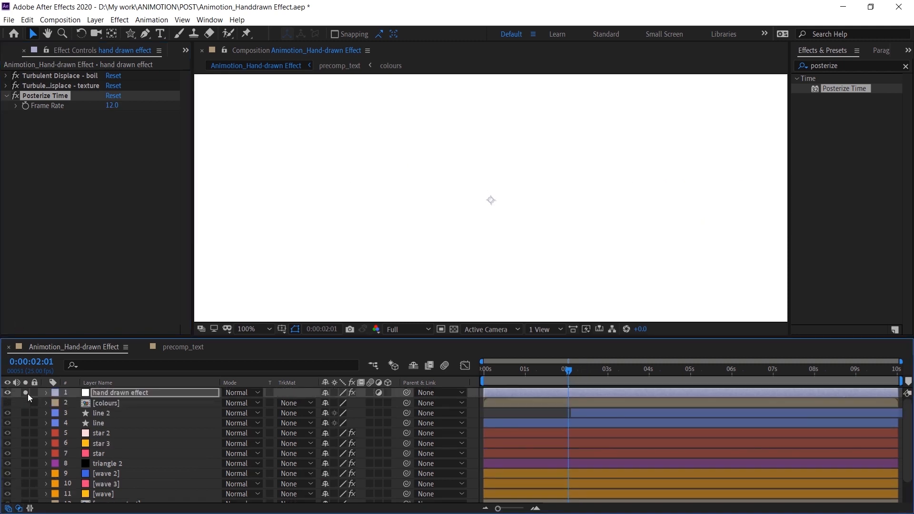
Step: Unsolo the layer and fit the whole composition in the viewer
click(253, 329)
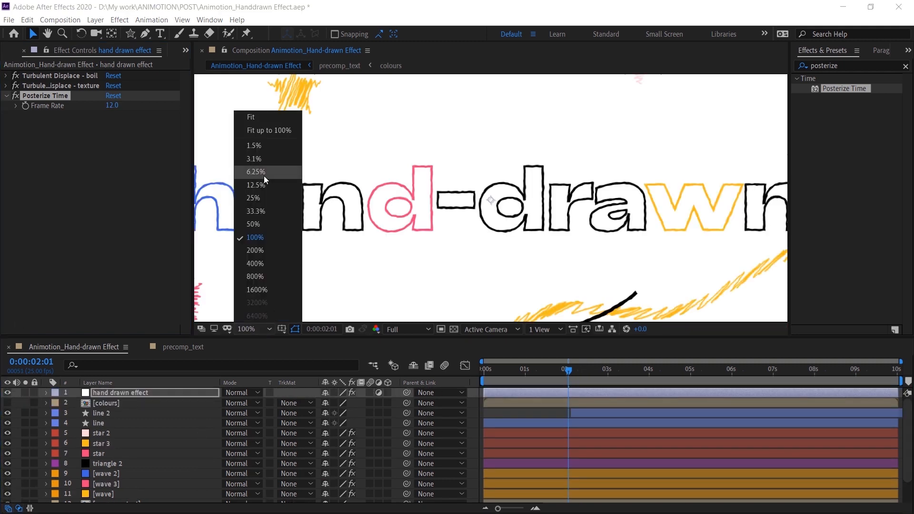
click(250, 117)
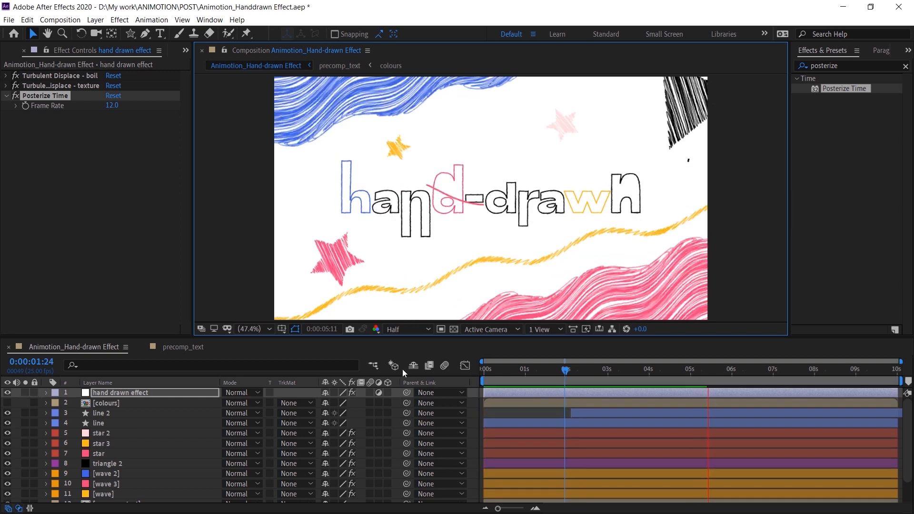